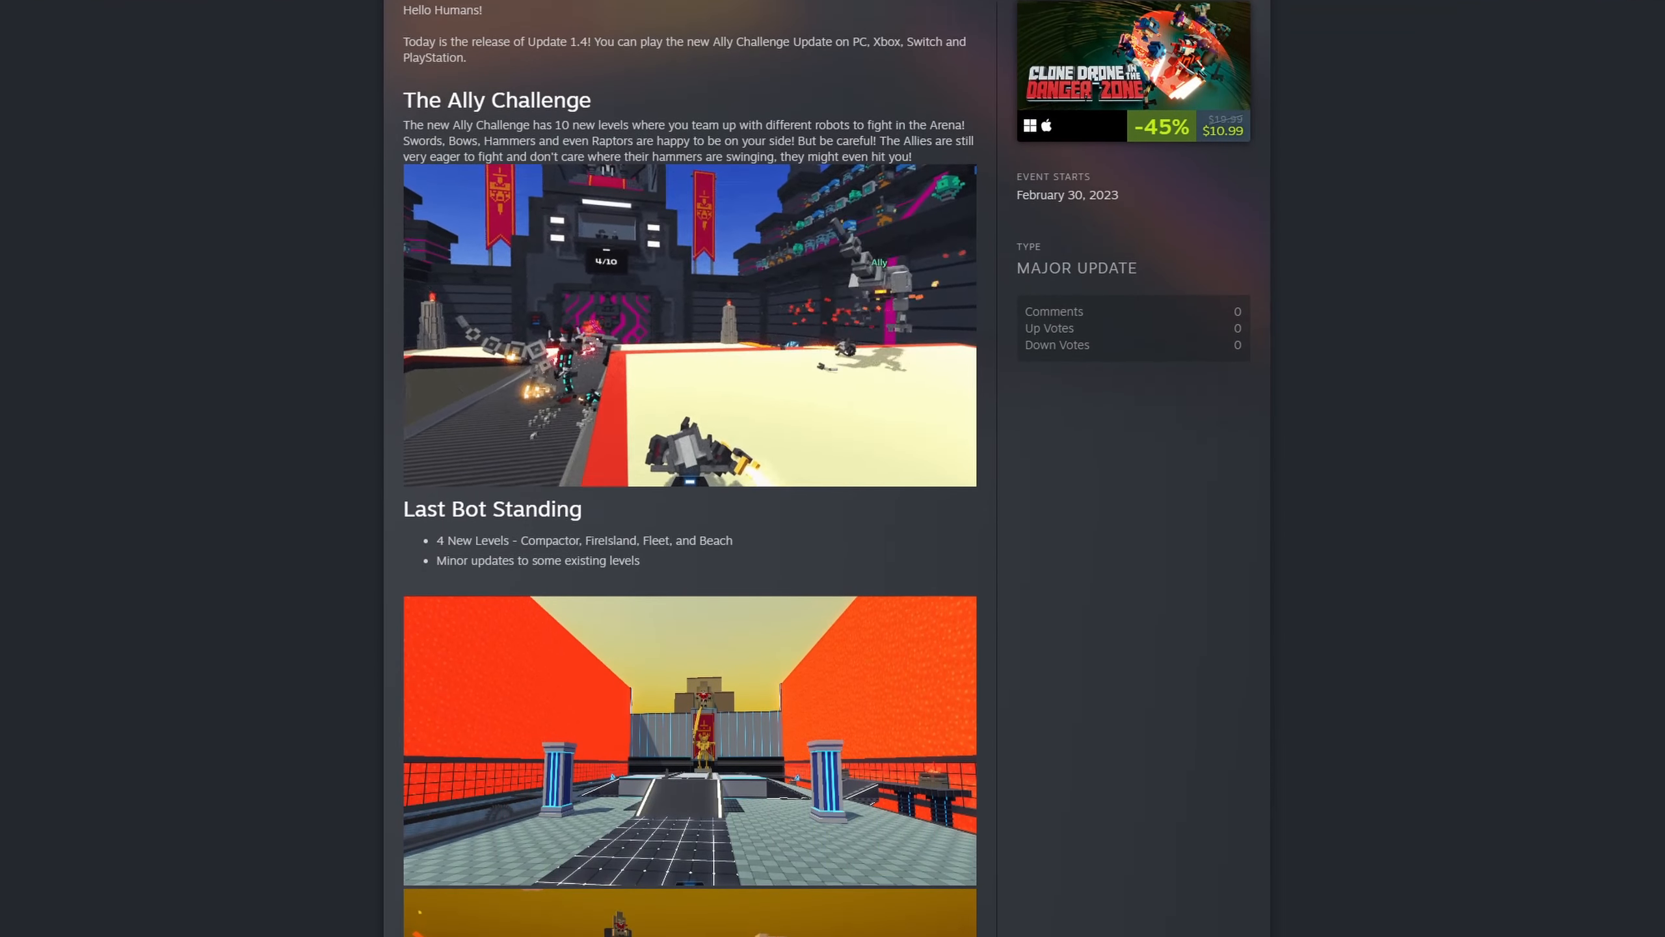
Step: Add a FireTrap from the library and paste the platform's position and rotation onto it with Ctrl+G
scroll(down, 3)
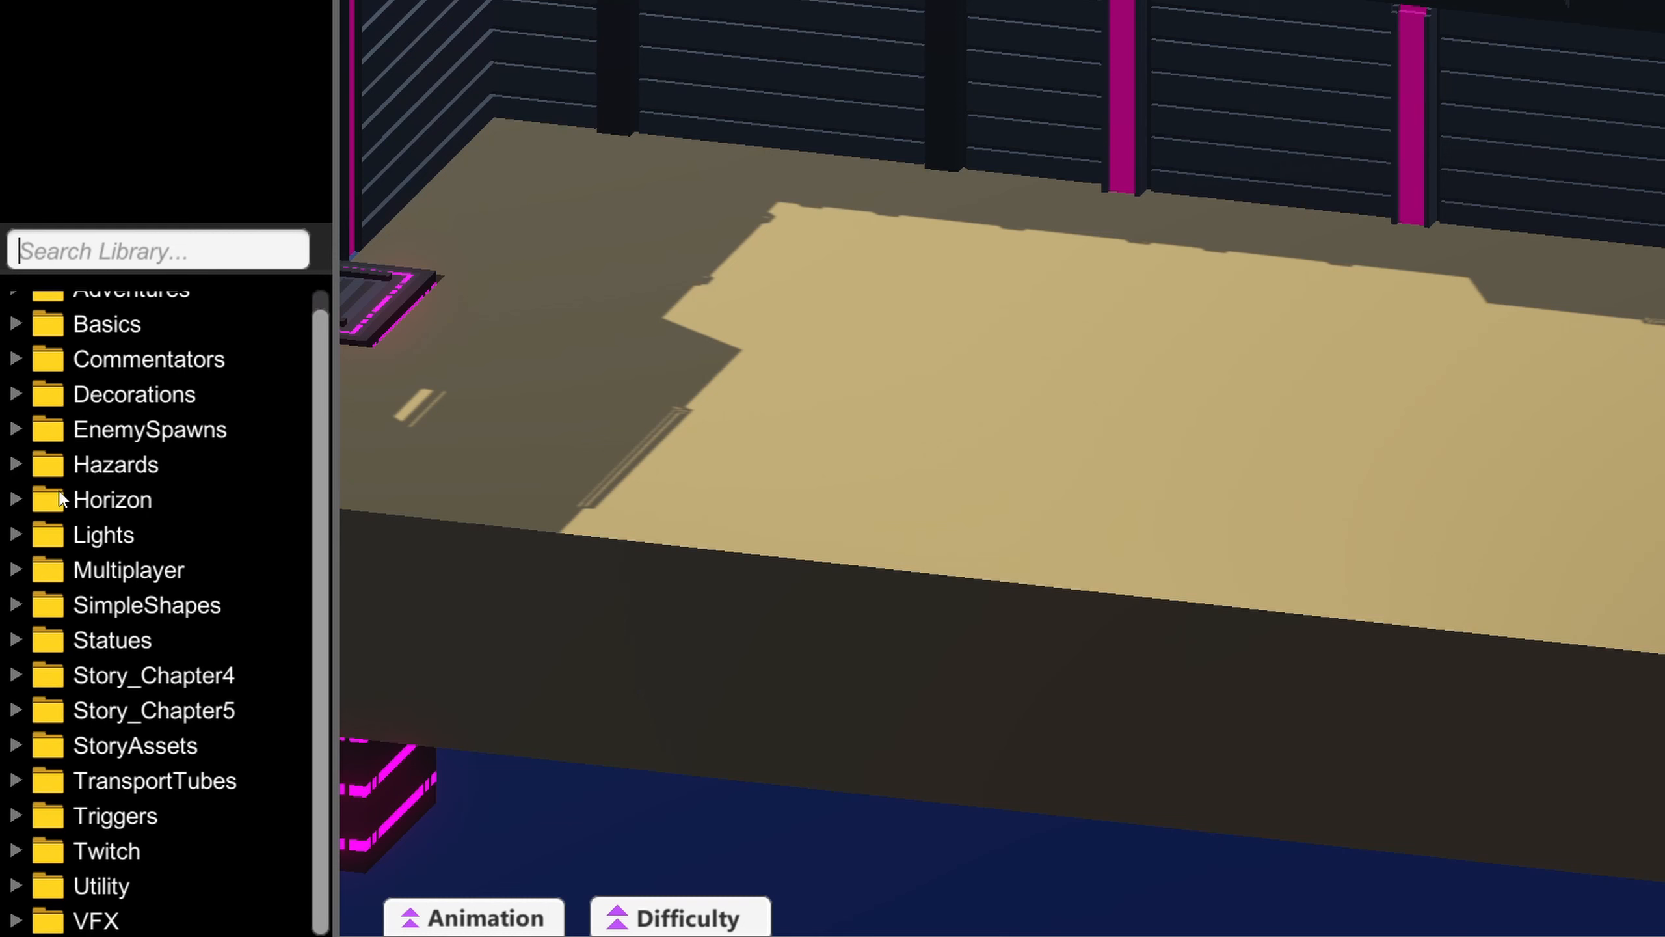
scroll(down, 3)
text(fire)
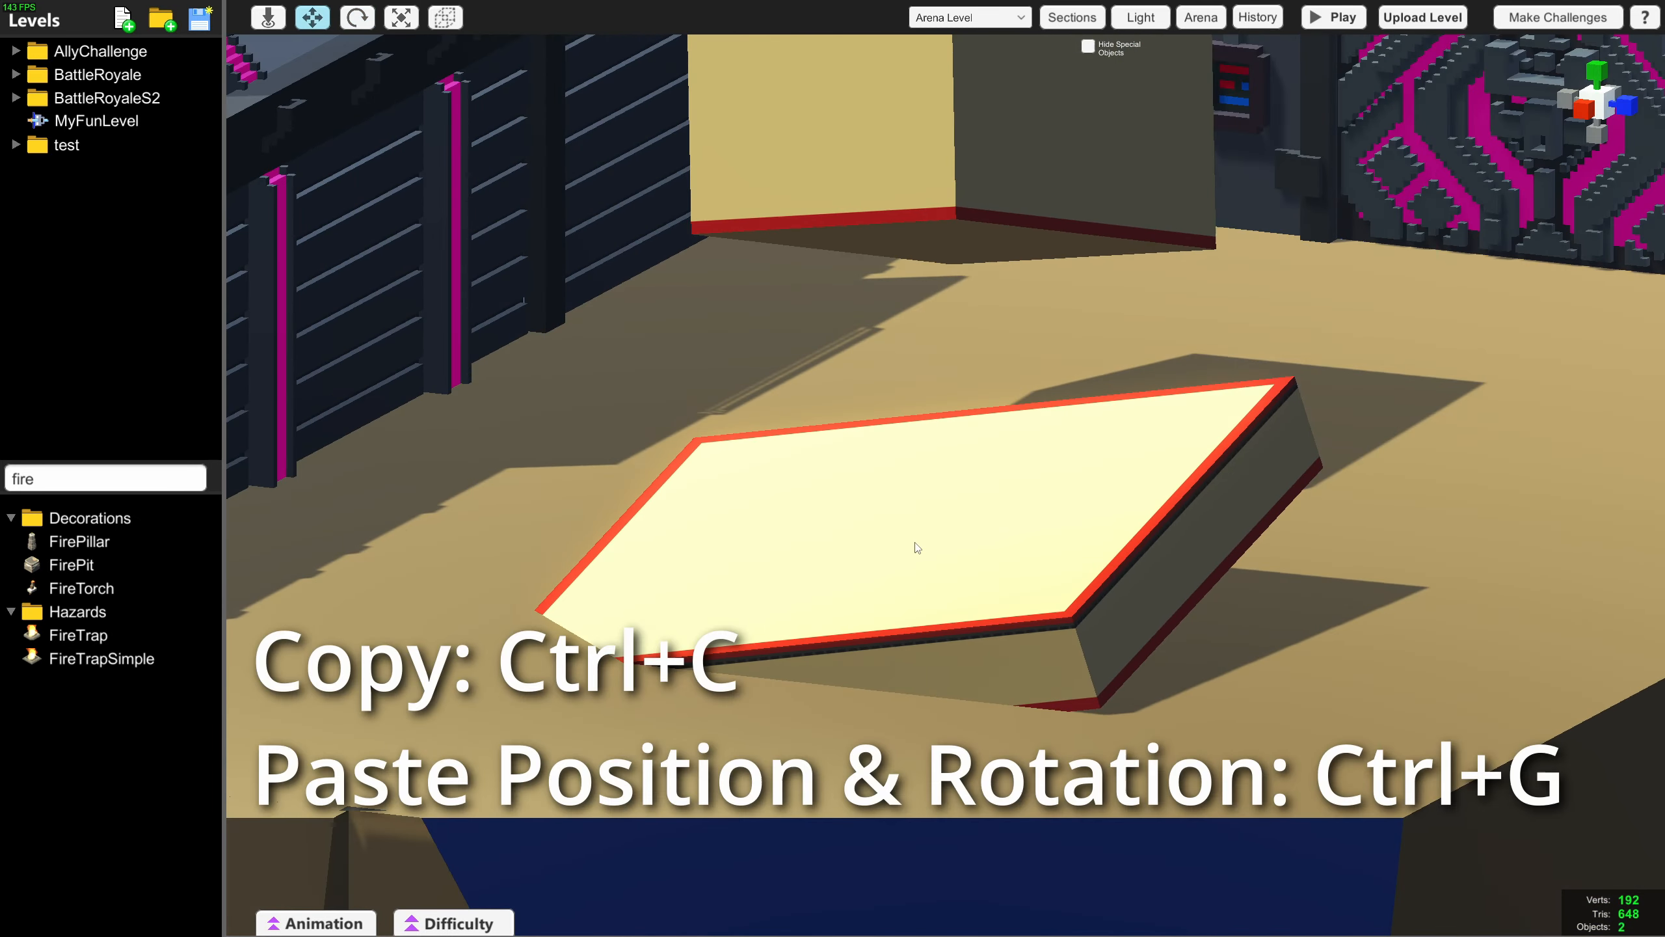
click(913, 547)
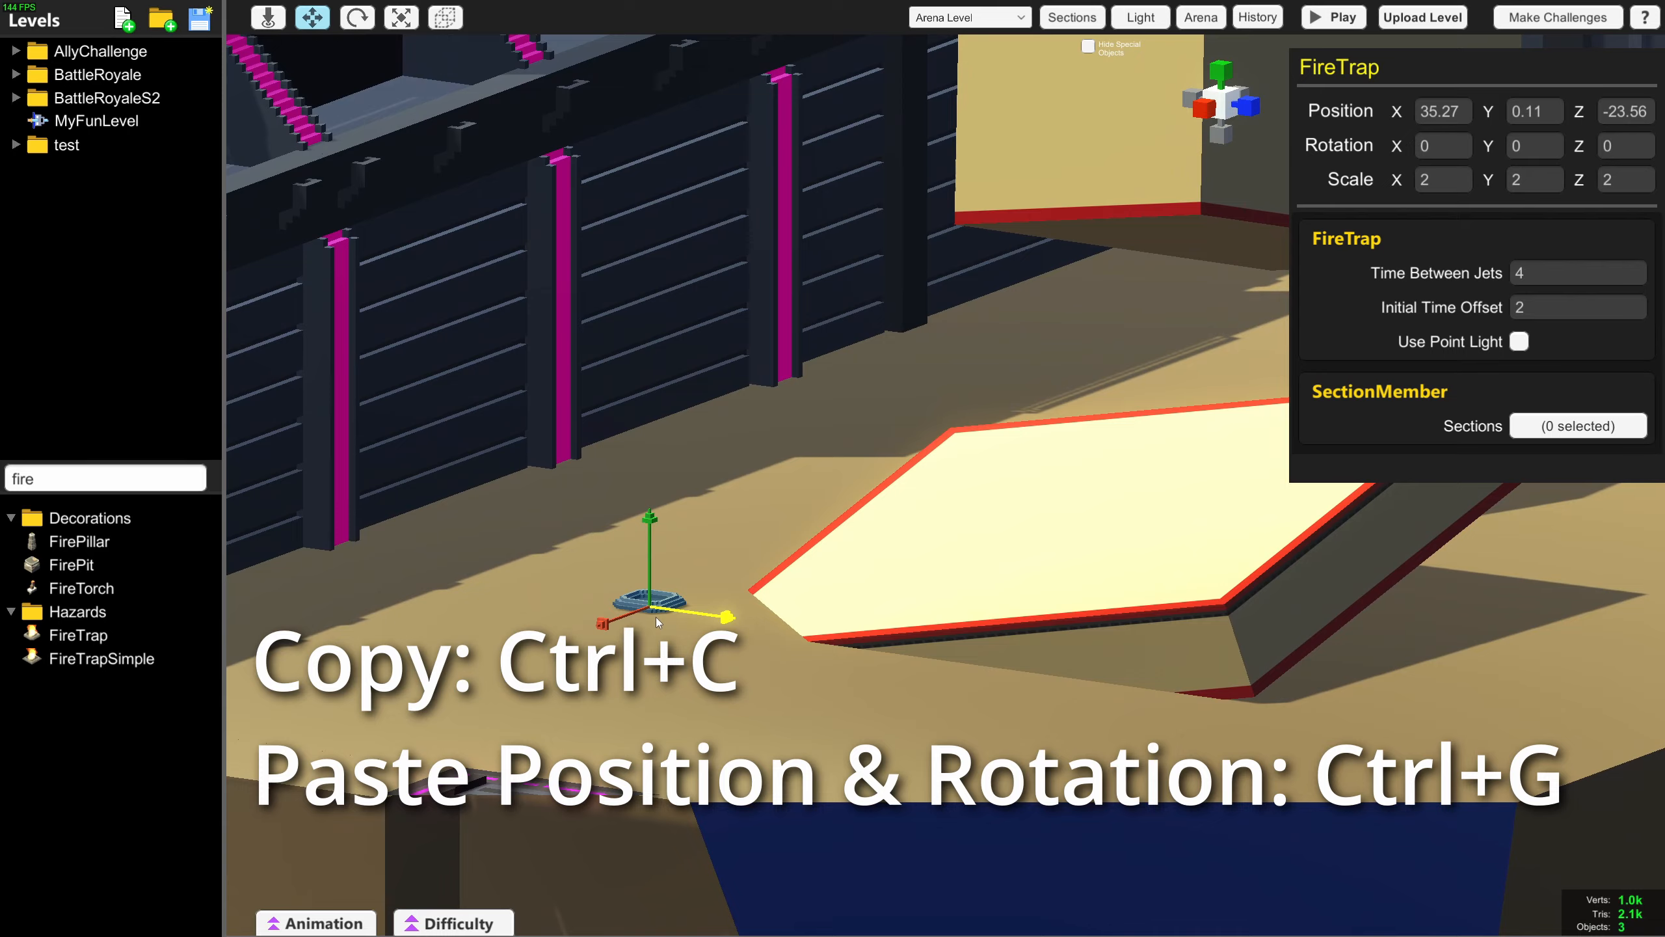
key(ctrl+g)
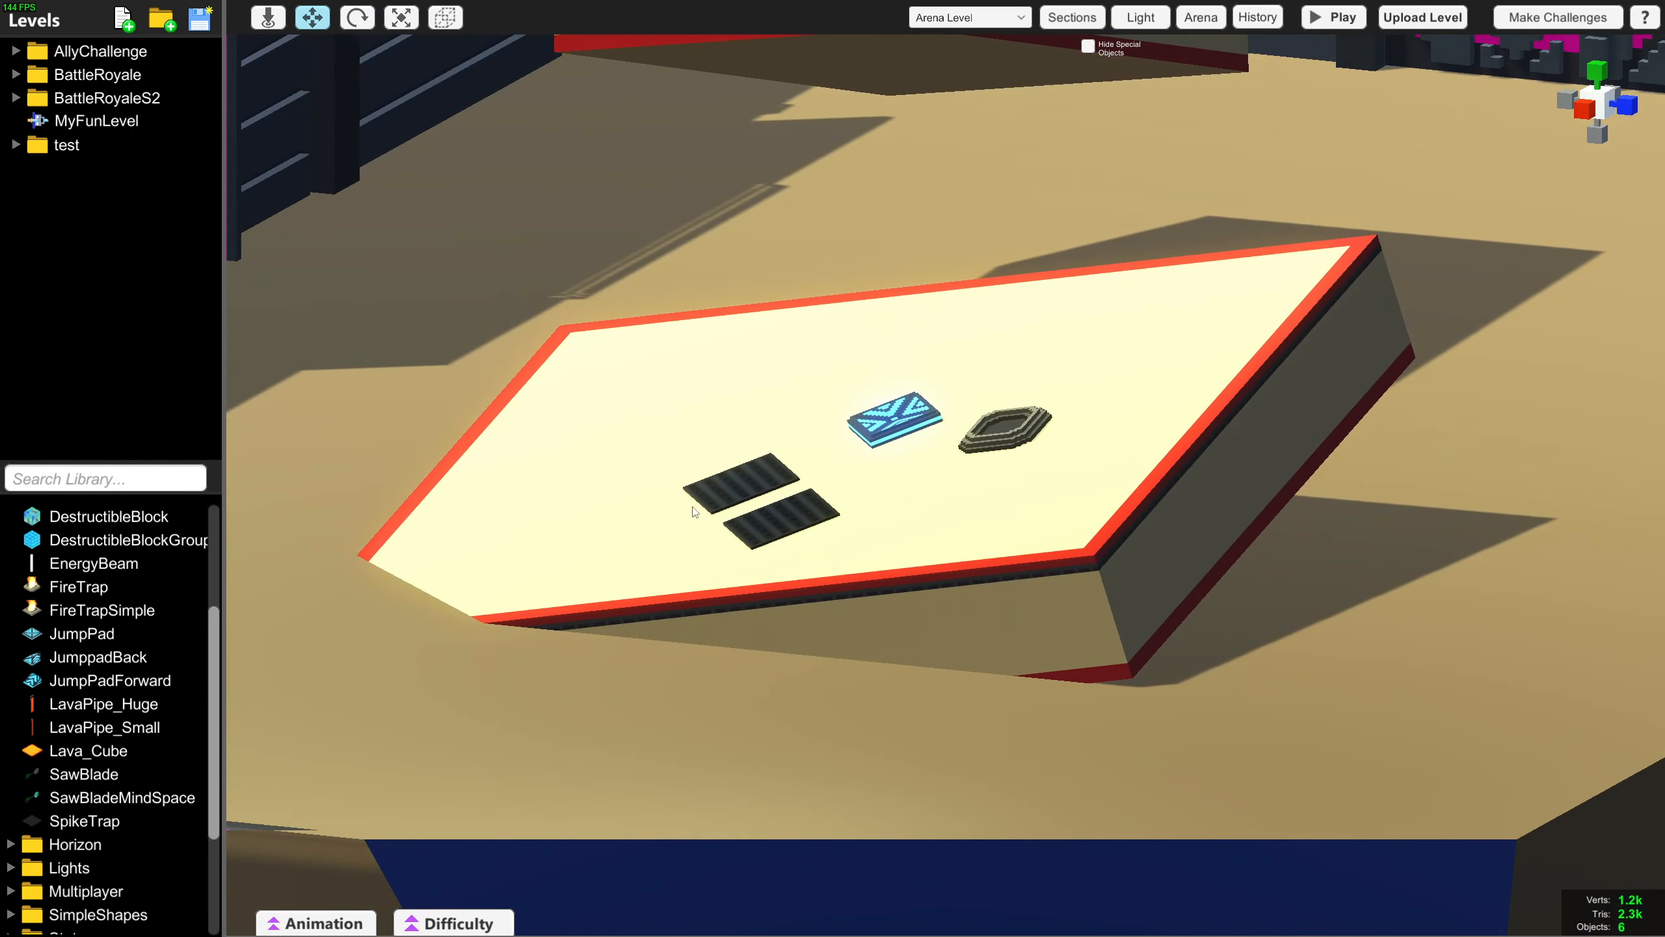
click(893, 419)
text(pillar)
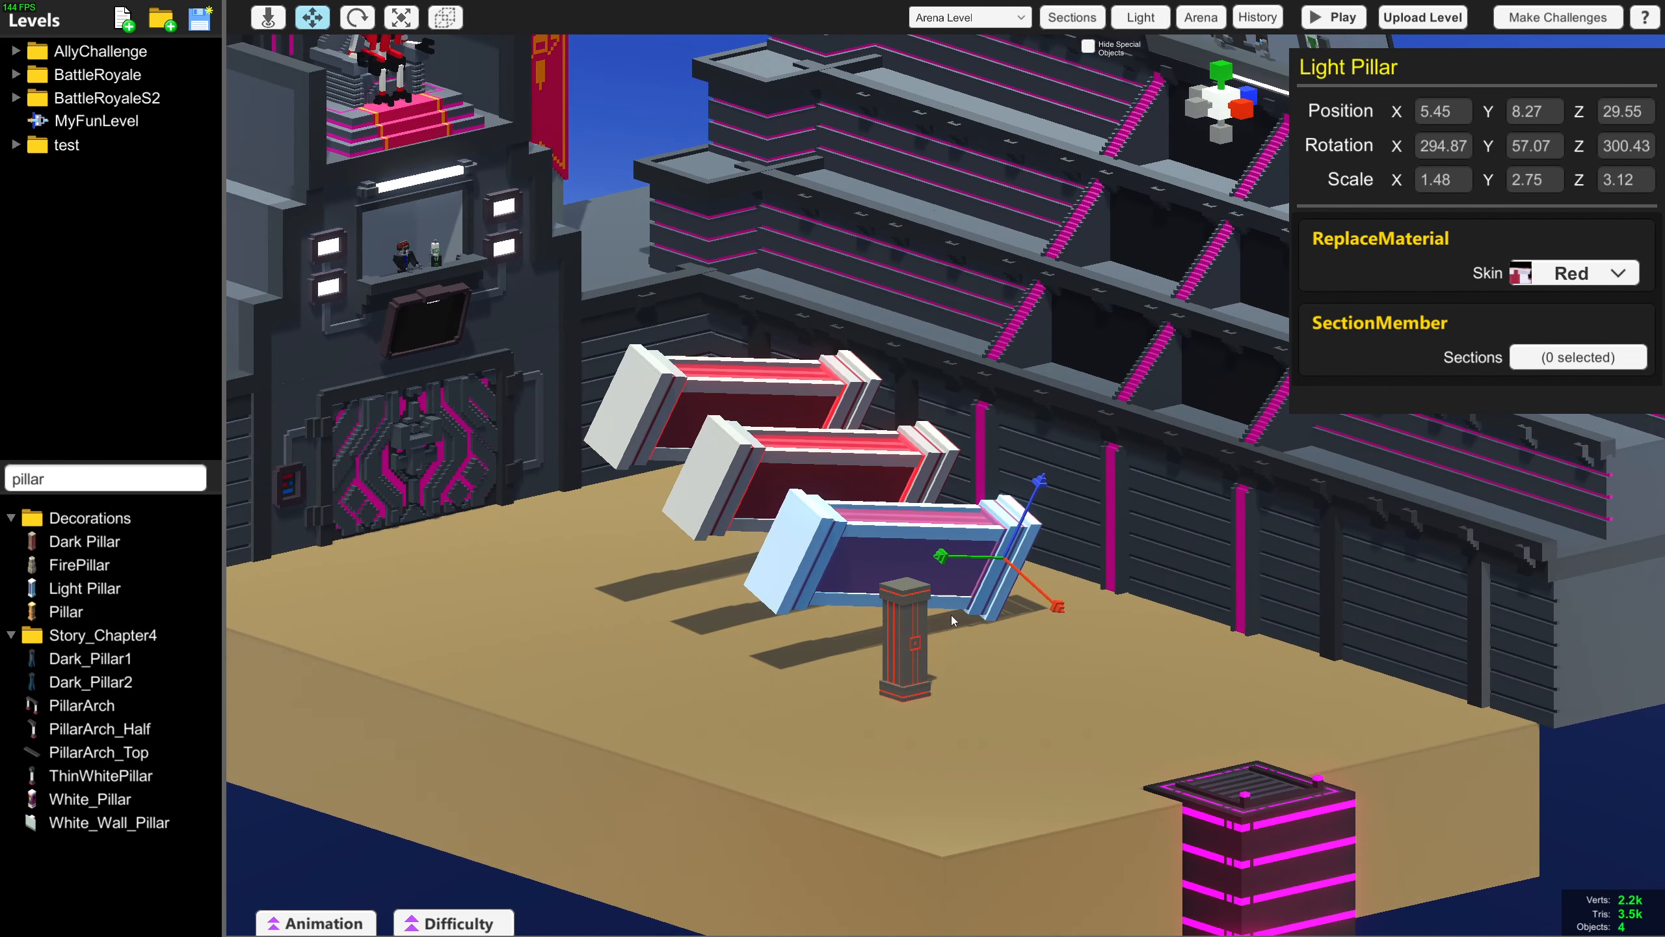
mouse_move(986, 630)
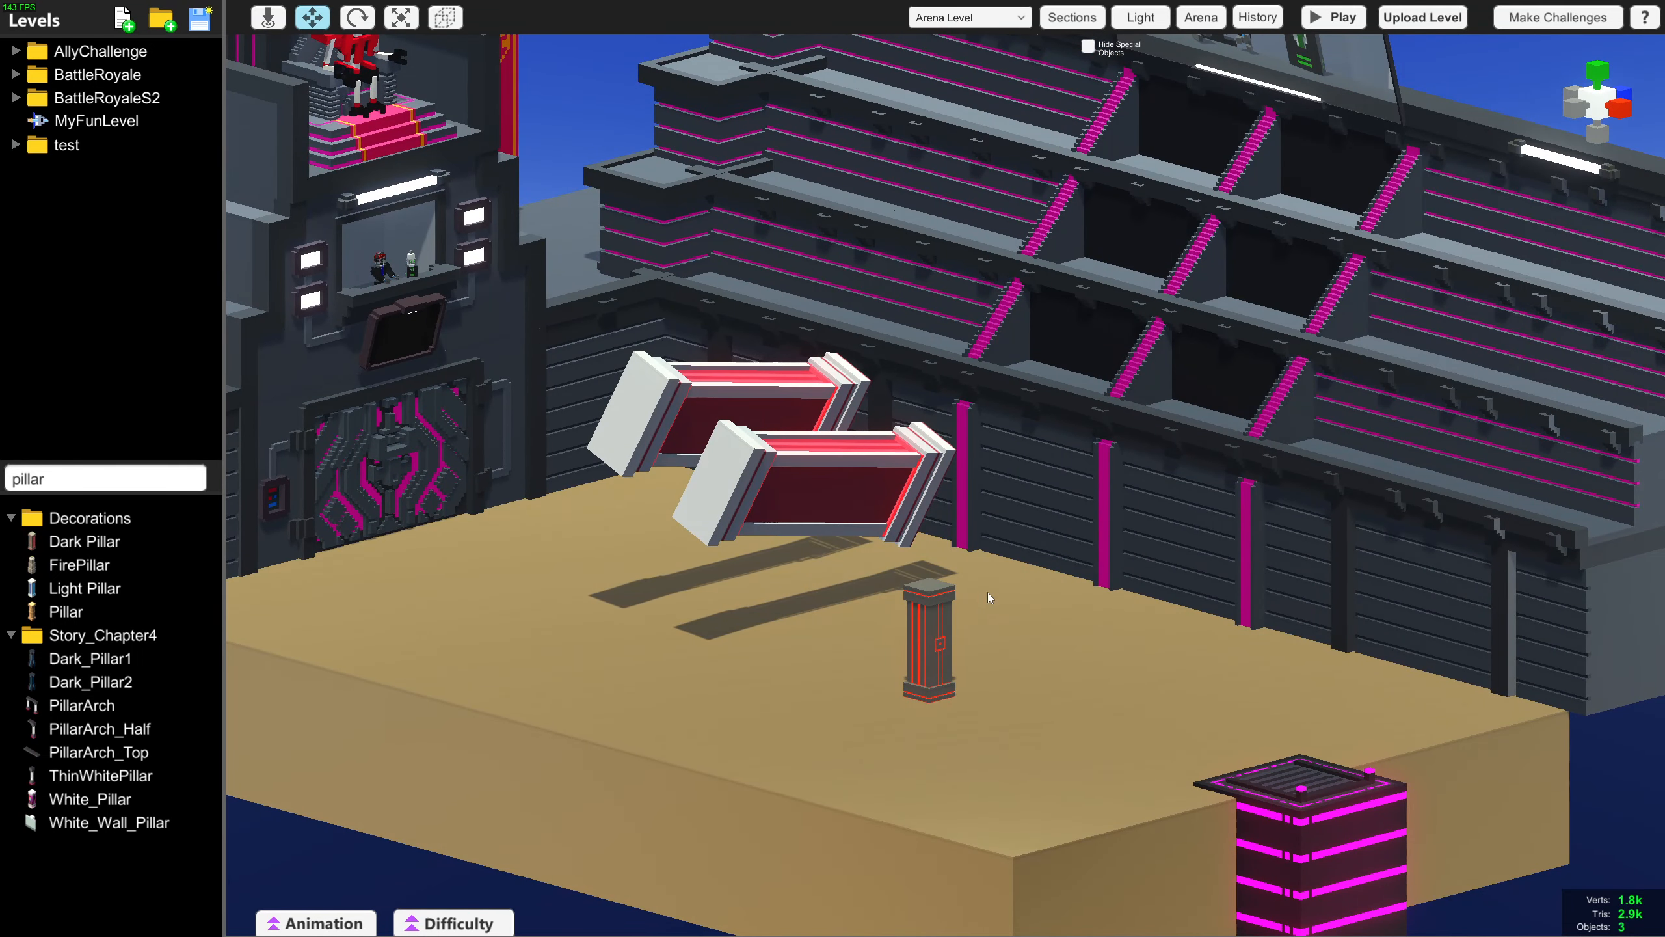
Step: Select the third tilted Light Pillar and cut it with Ctrl+X
click(929, 648)
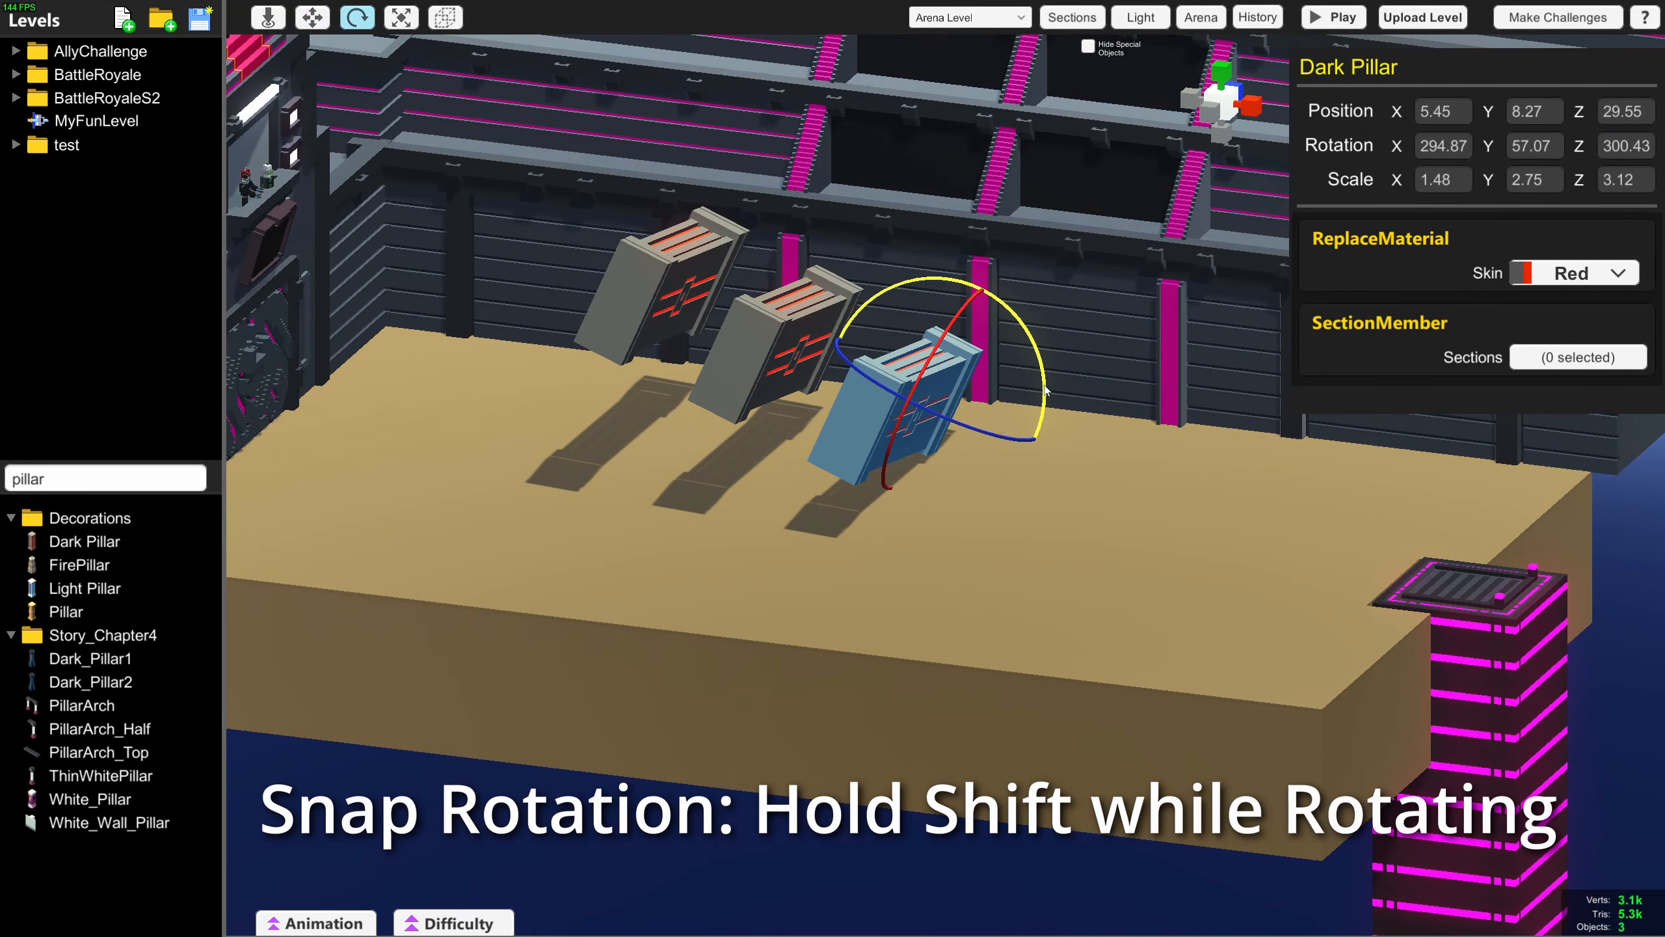
Step: Rotate the third Dark Pillar in snapped steps while holding Shift
drag(1046, 390, 893, 268)
text(arena)
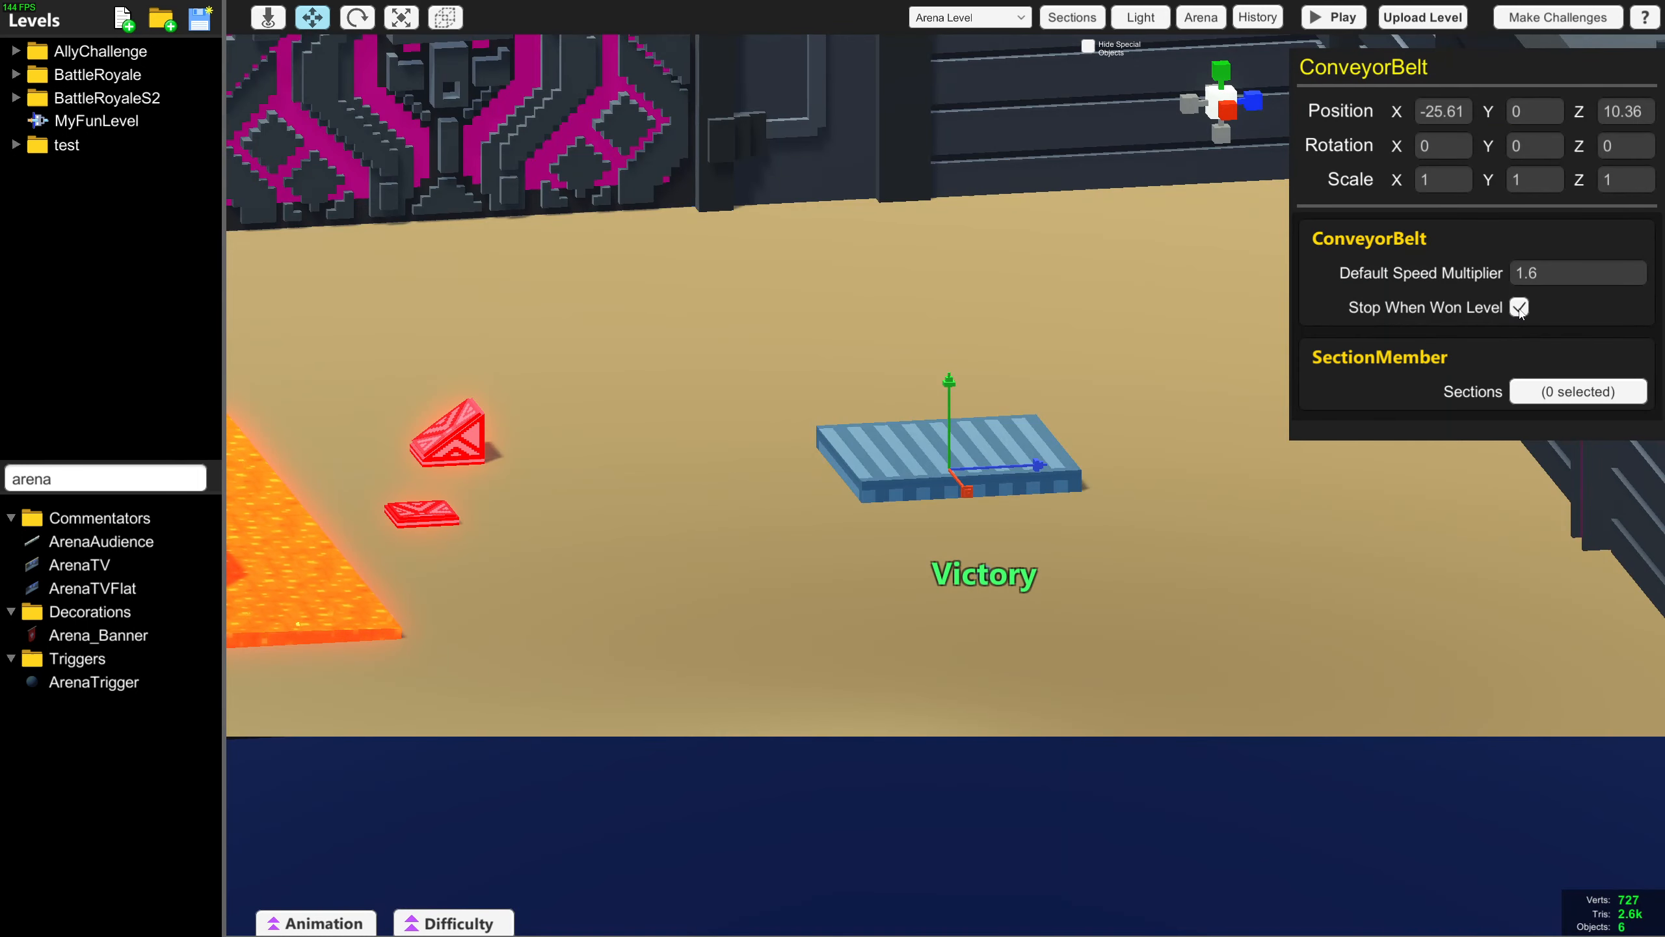
Step: Tick On Level Victory for the Victory ArenaTrigger, then load BR_FireIsland from BattleRoyaleS2
click(1520, 307)
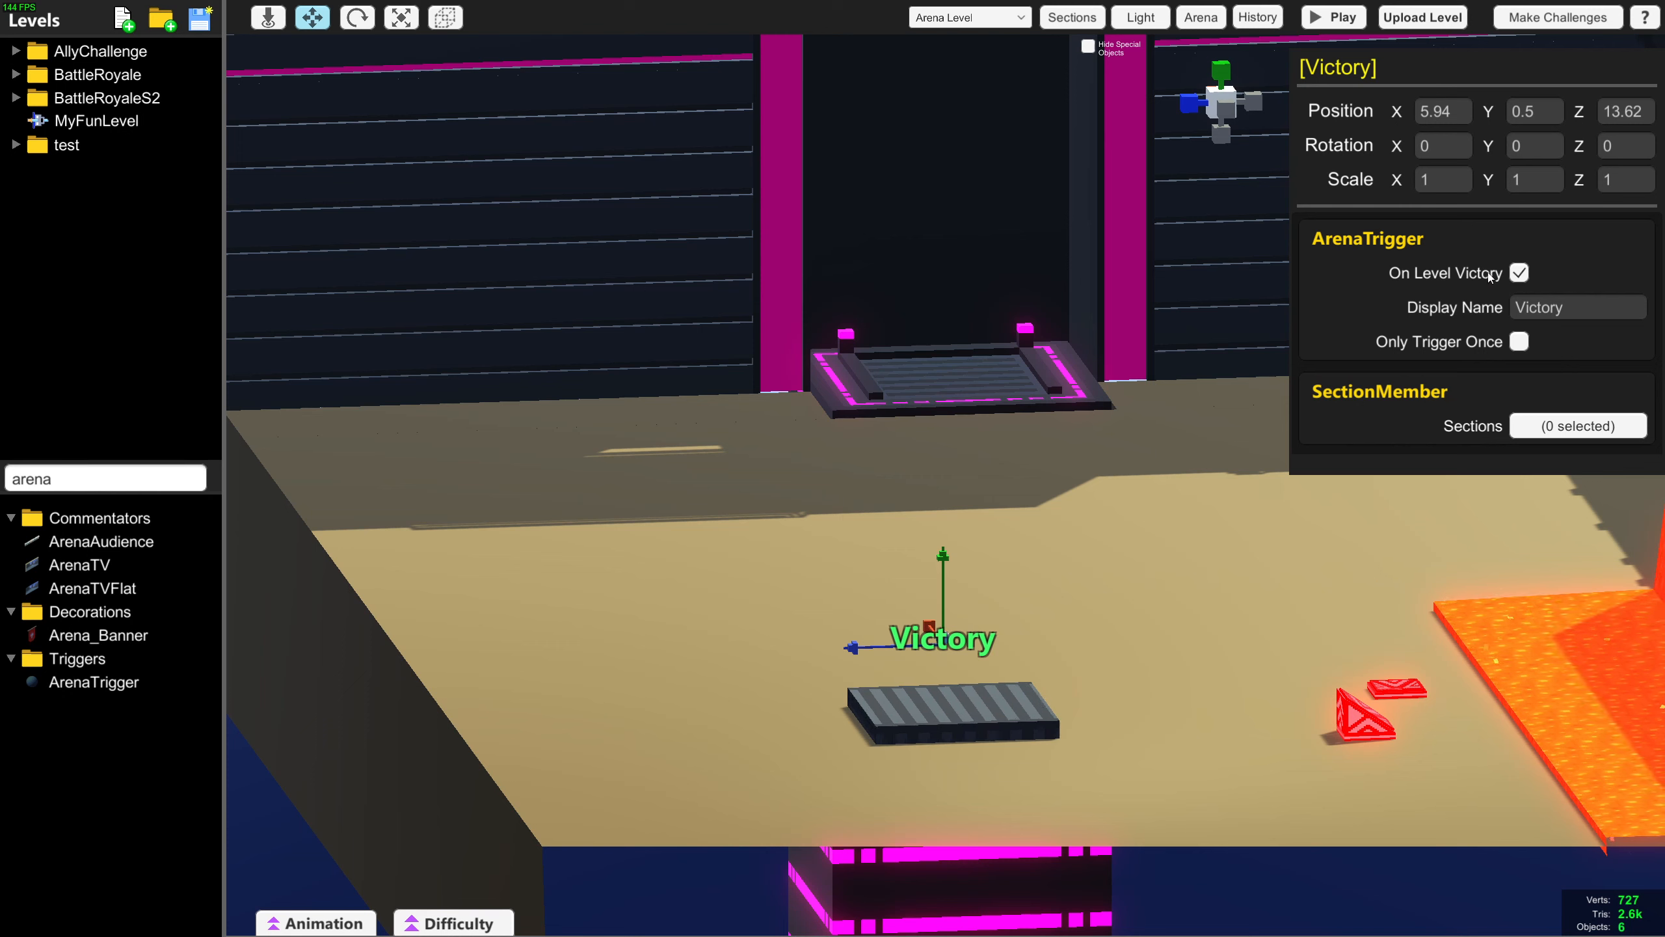
click(968, 17)
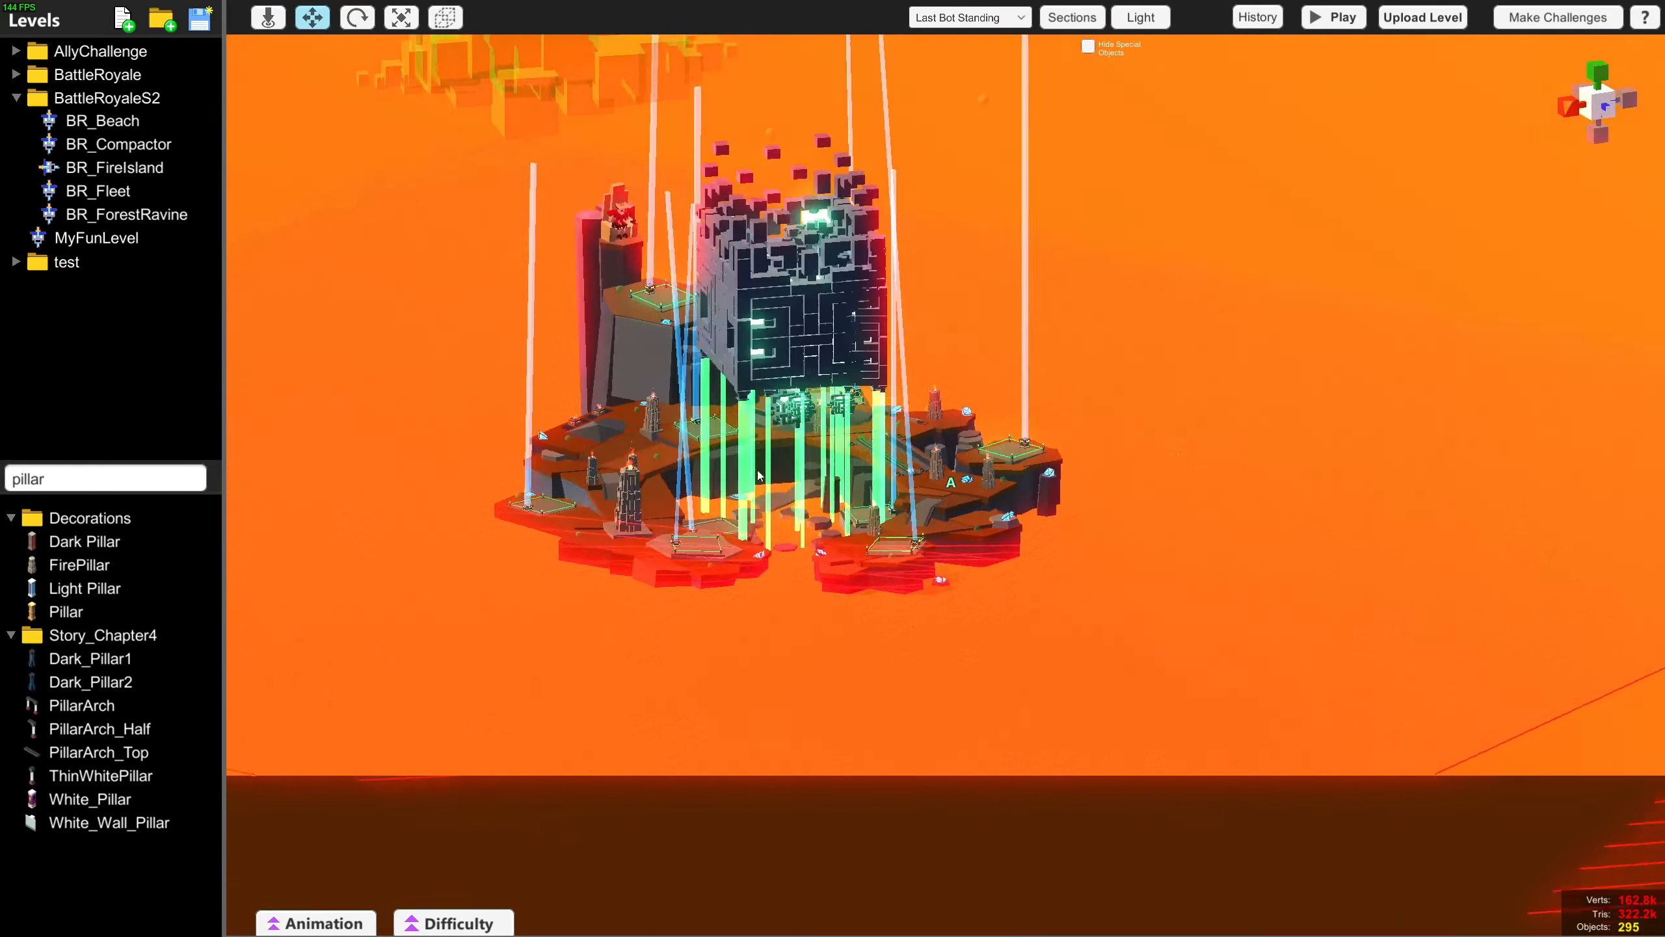
Step: Focus the camera on the world origin with Ctrl+F, then load MyFunLevel from the Levels panel
key(f)
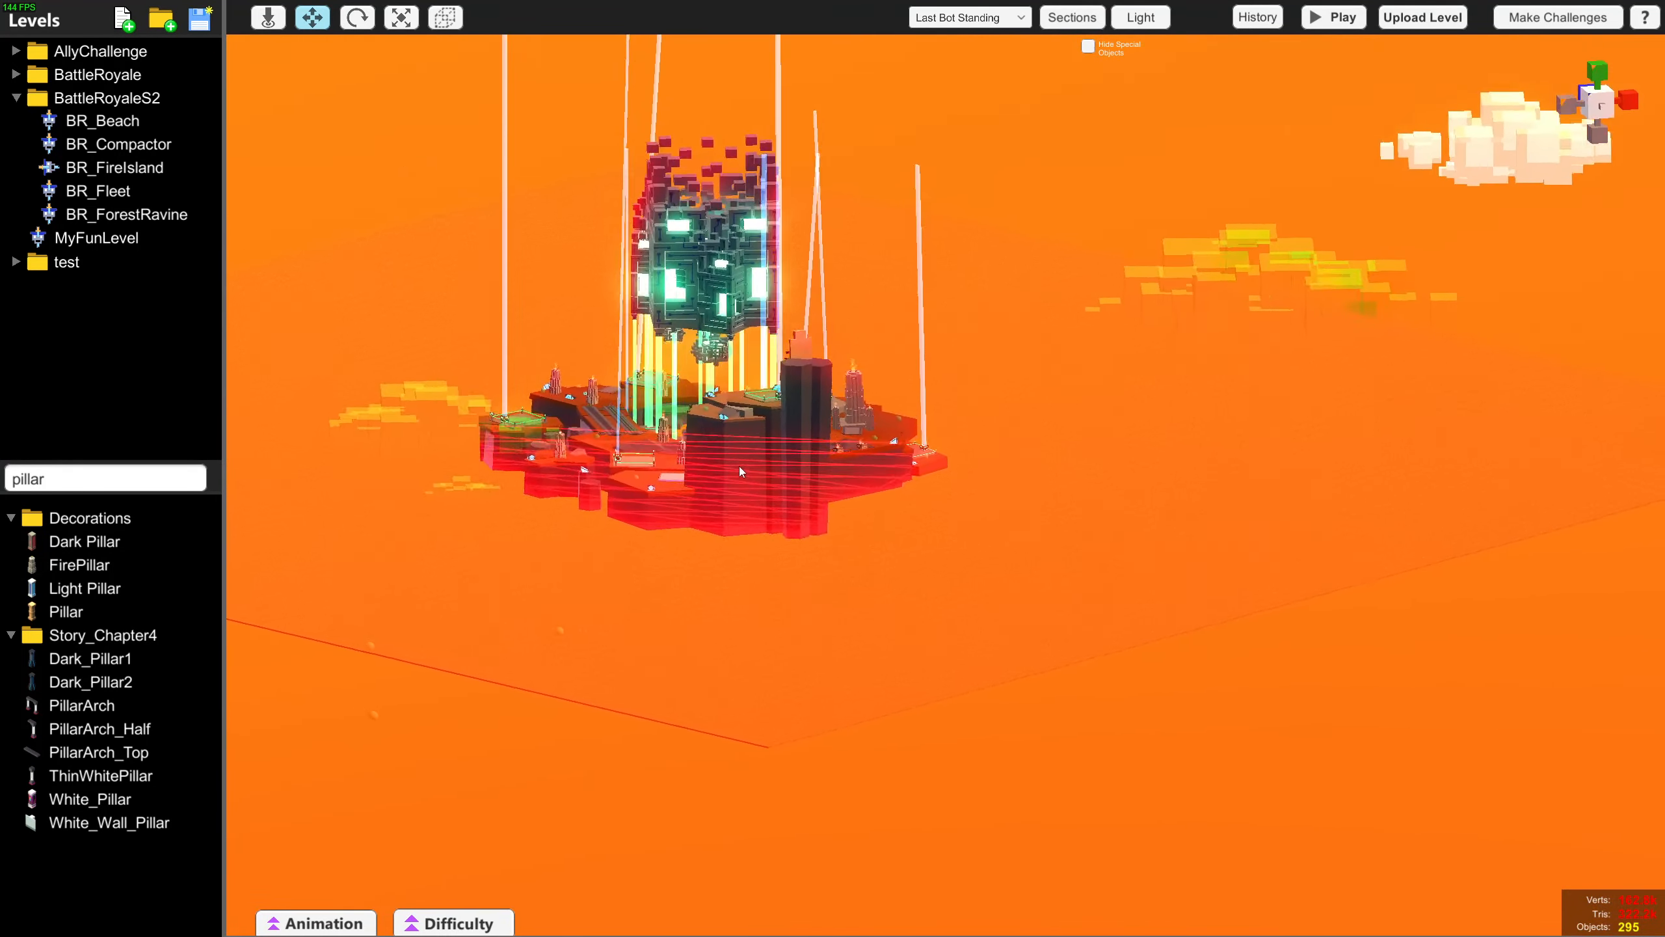
key(ctrl+f)
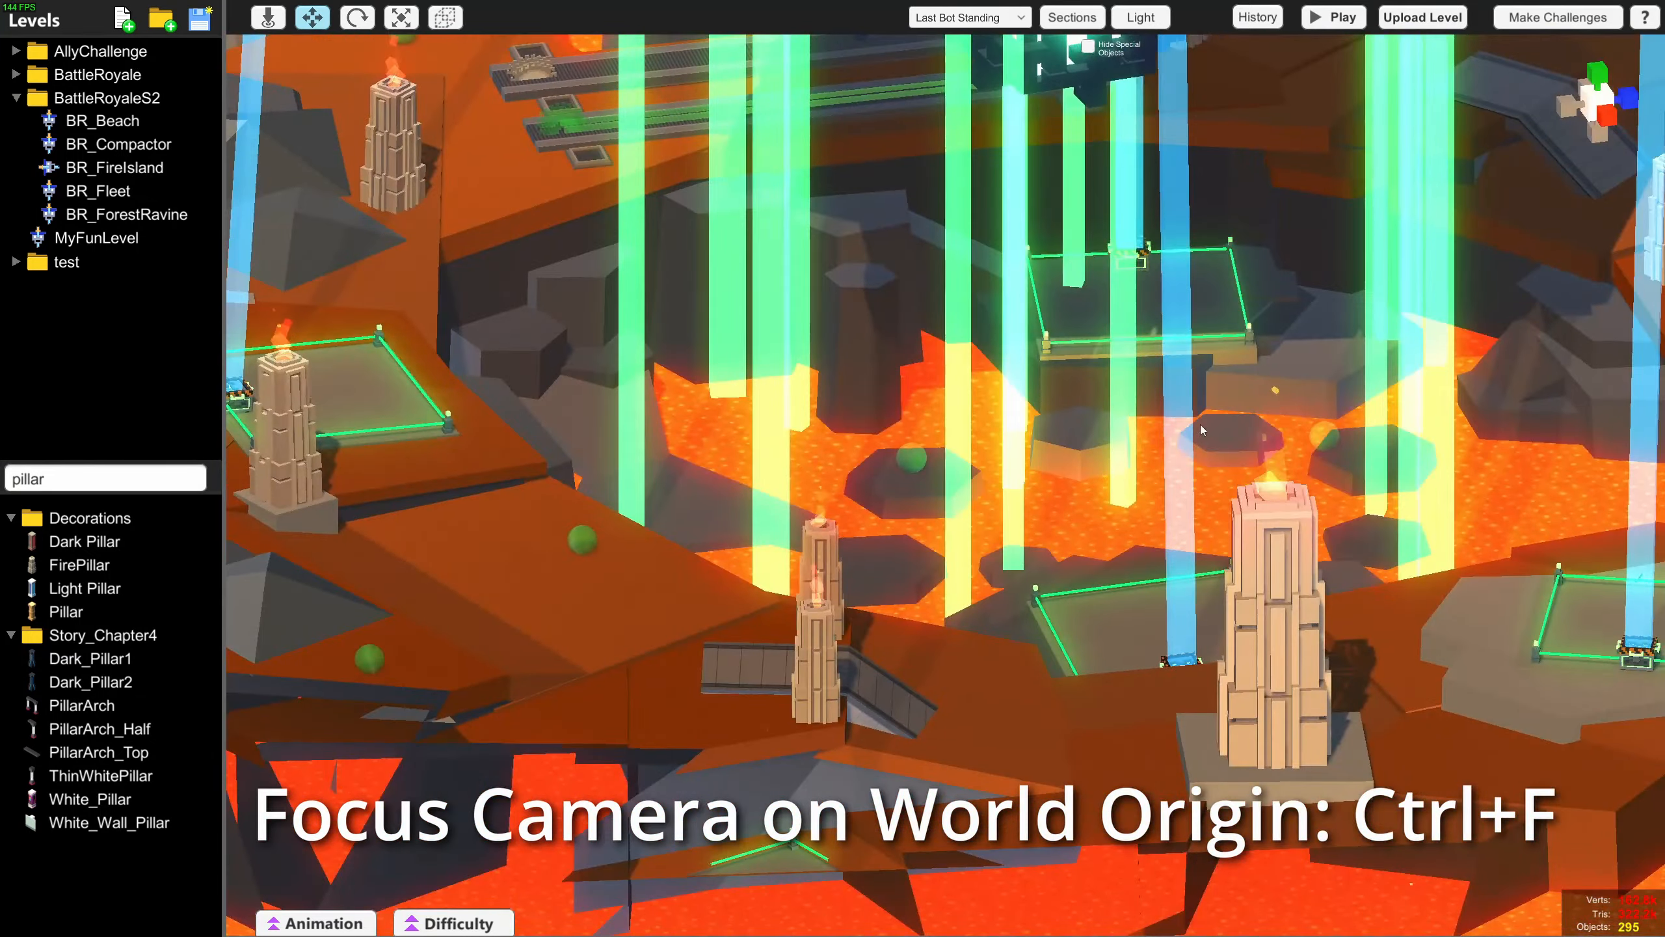
click(98, 237)
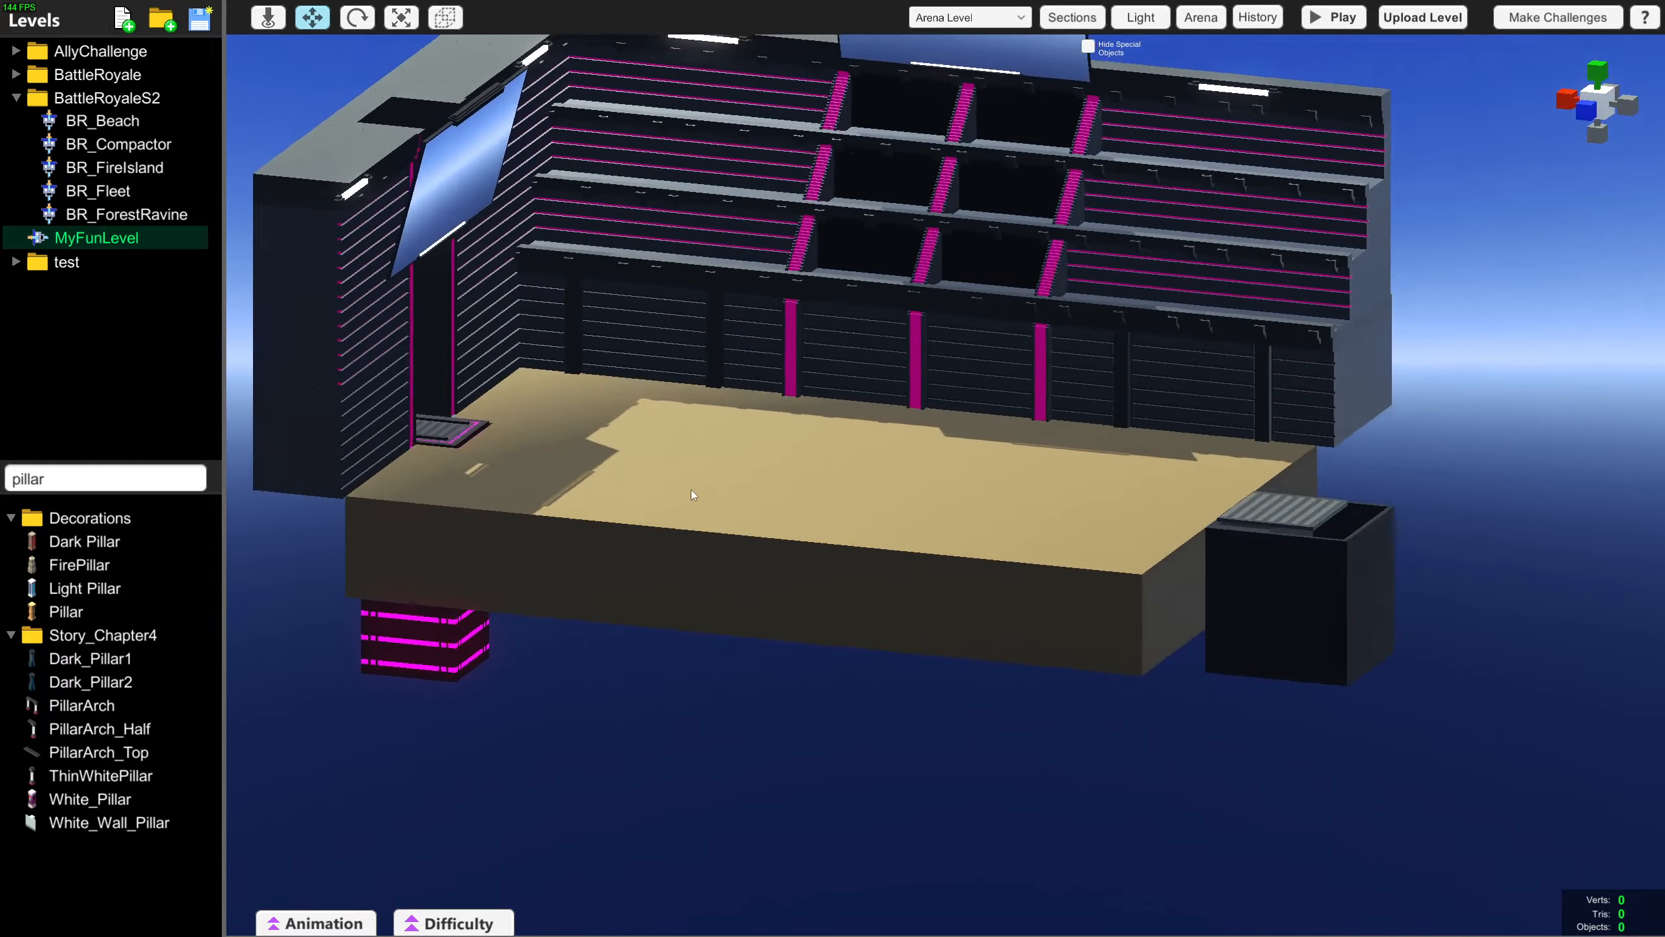